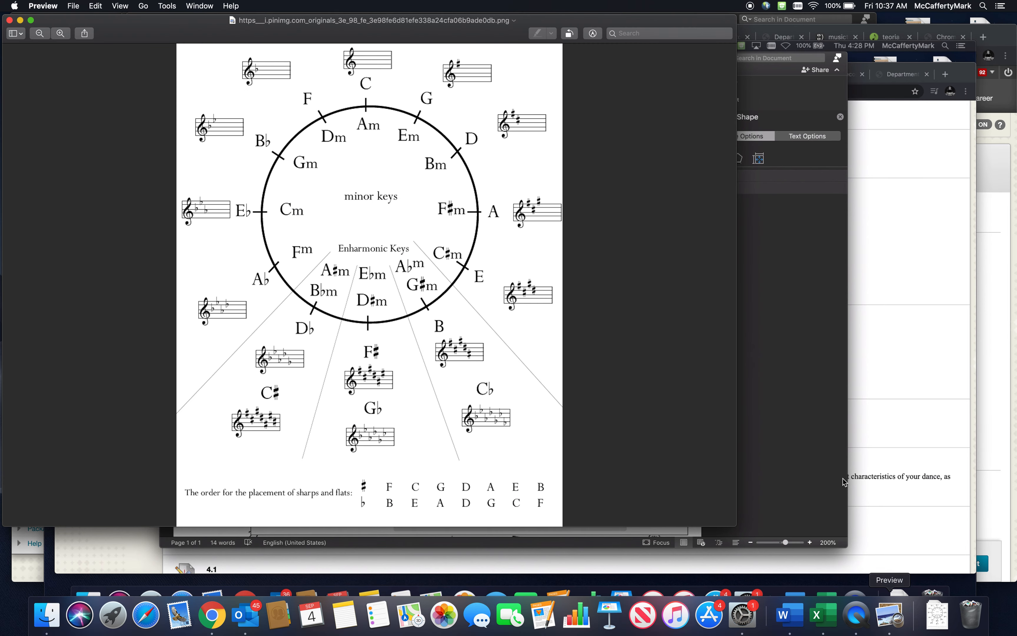
mouse_move(590, 313)
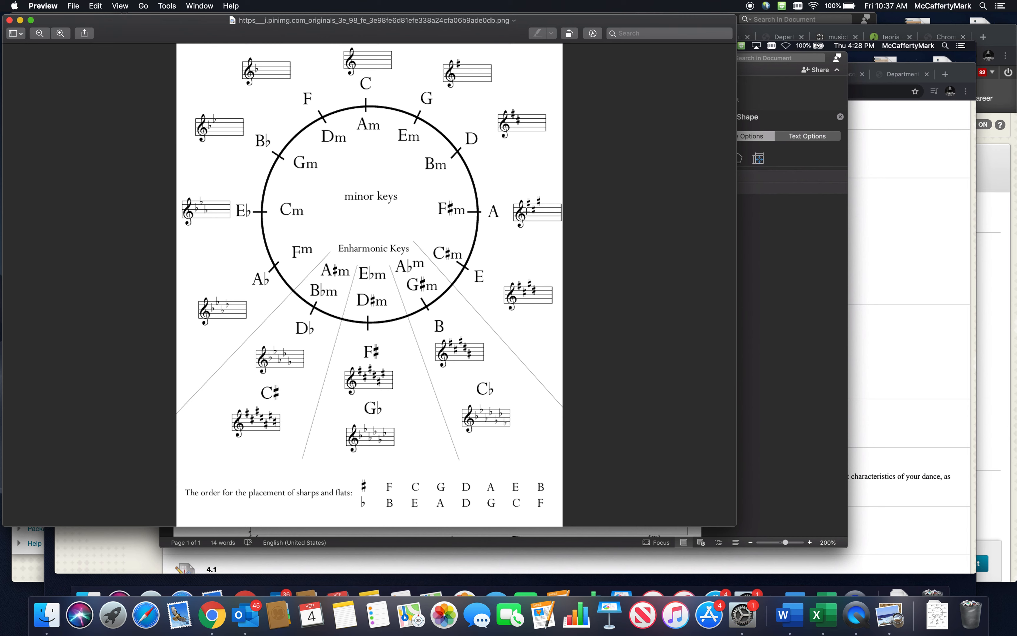
mouse_move(596, 268)
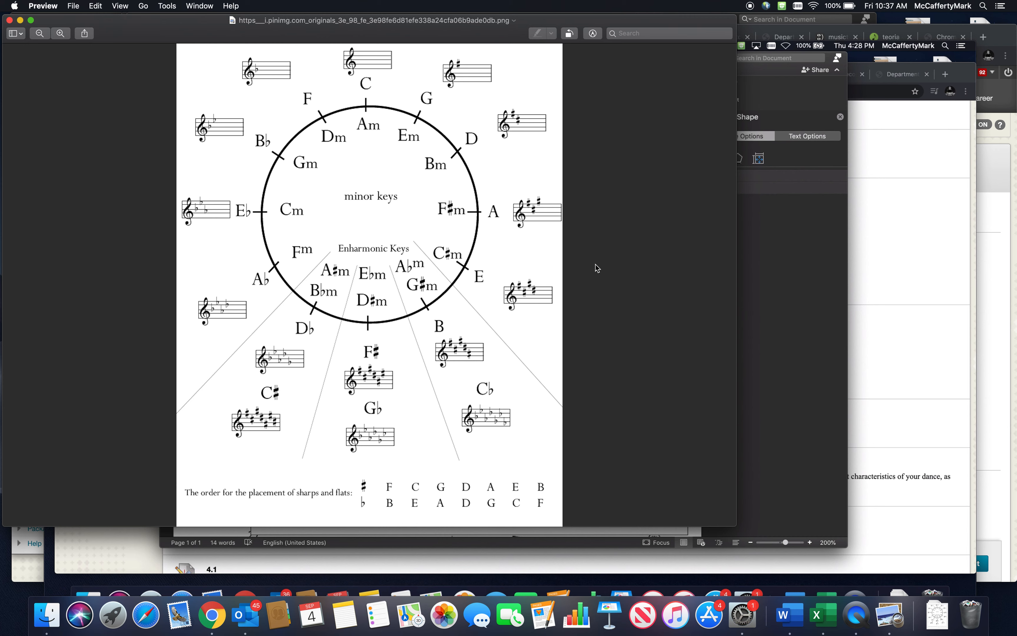
mouse_move(588, 234)
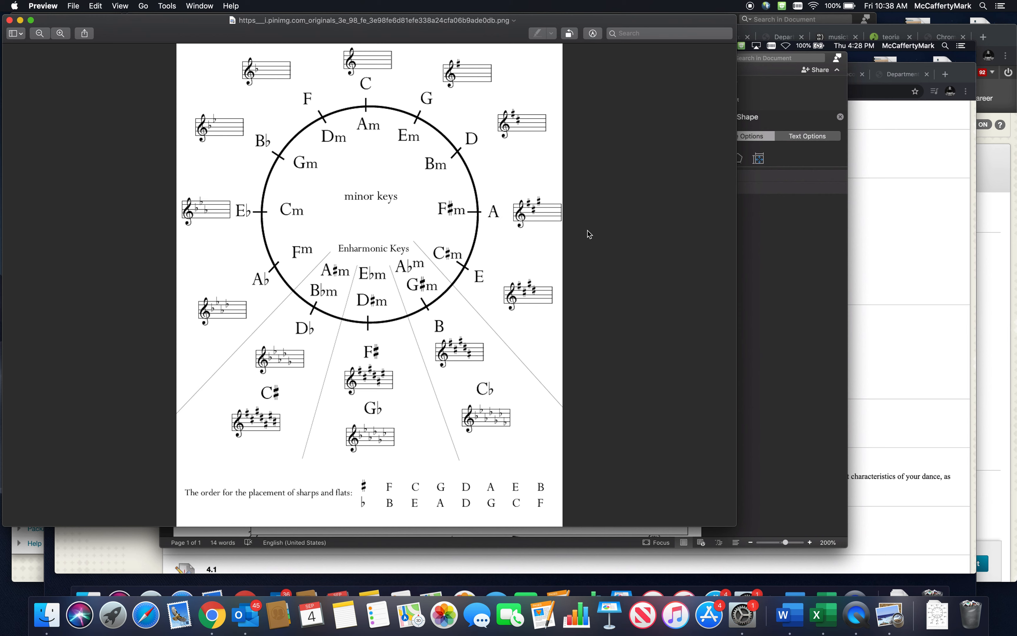
mouse_move(365, 149)
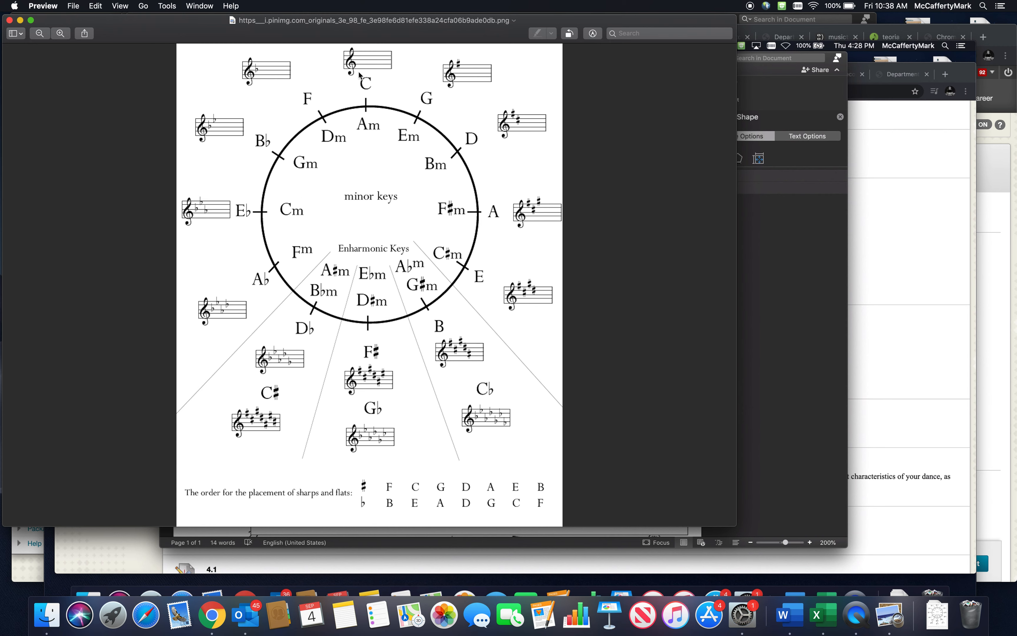
mouse_move(383, 76)
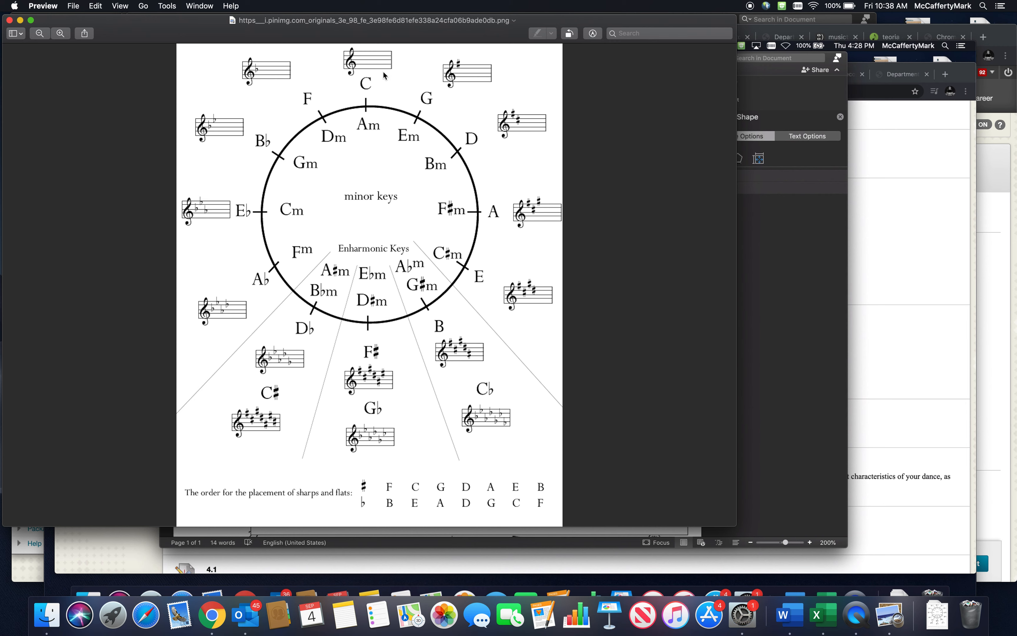
mouse_move(331, 56)
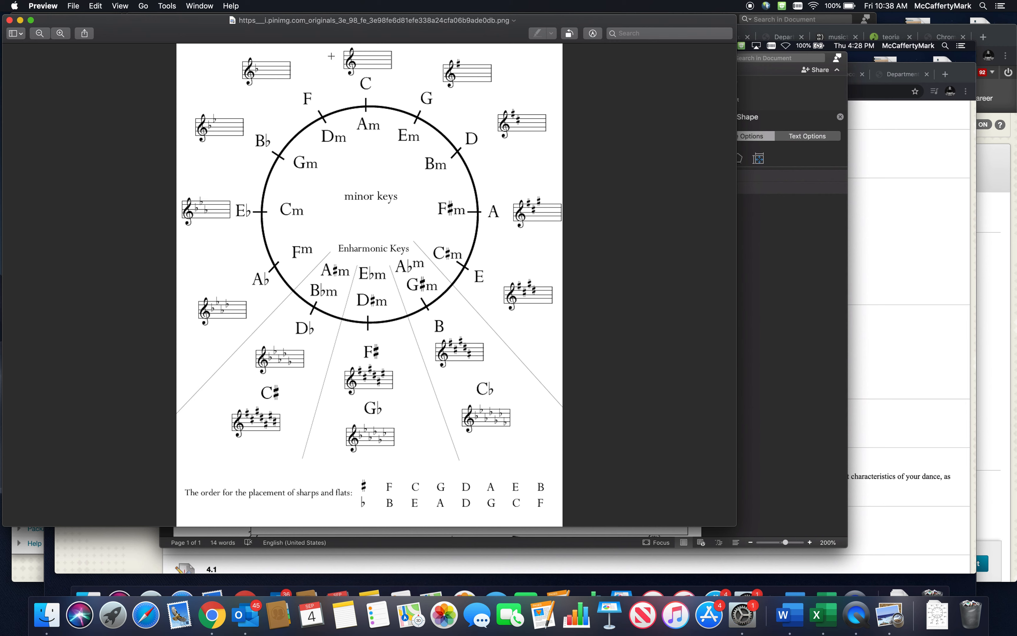
mouse_move(369, 81)
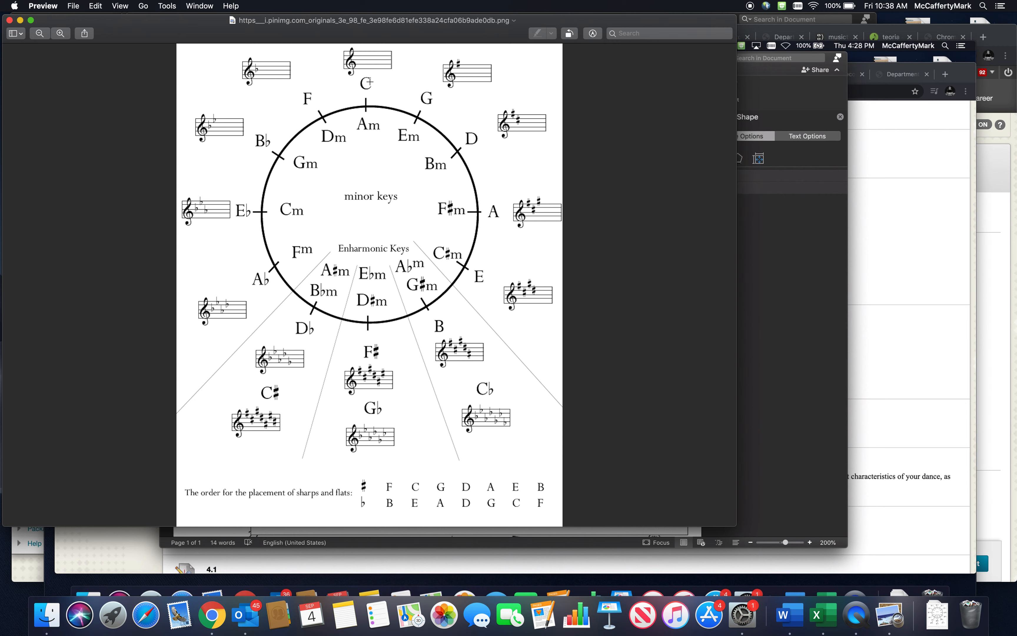
mouse_move(517, 100)
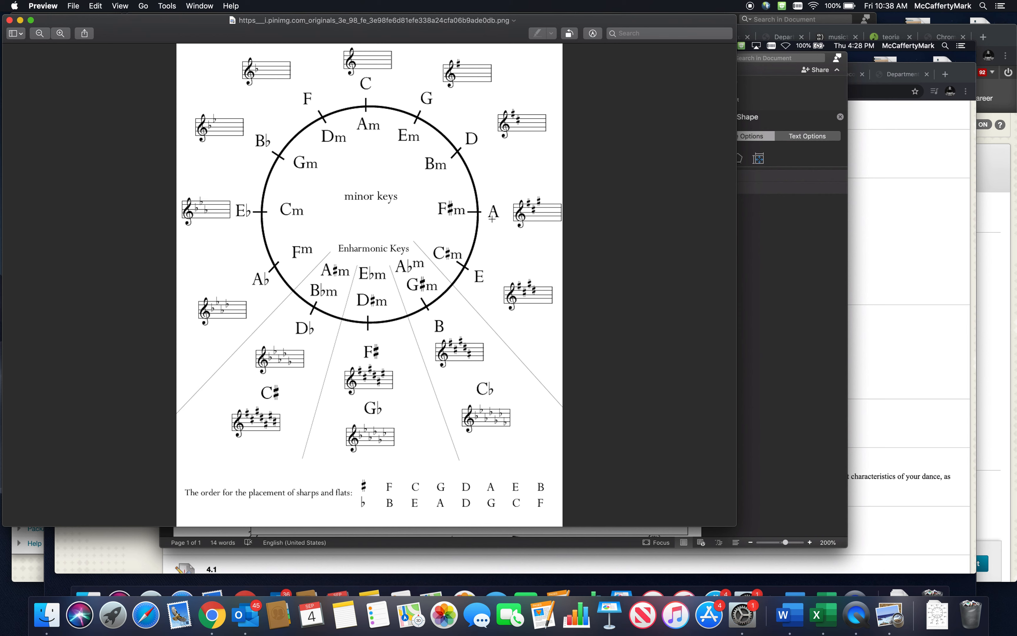
mouse_move(466, 125)
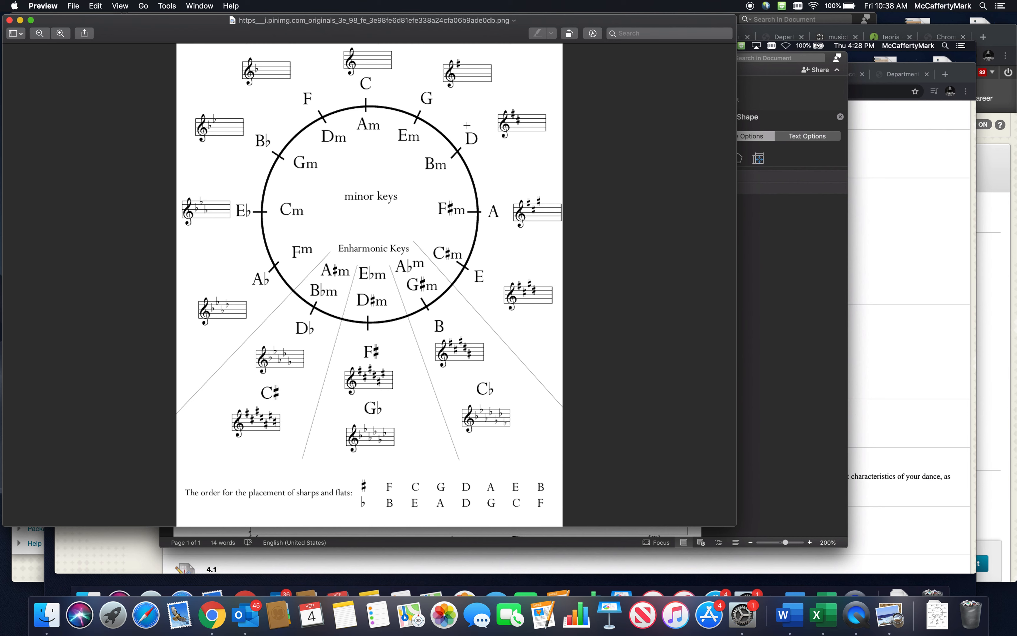
mouse_move(402, 77)
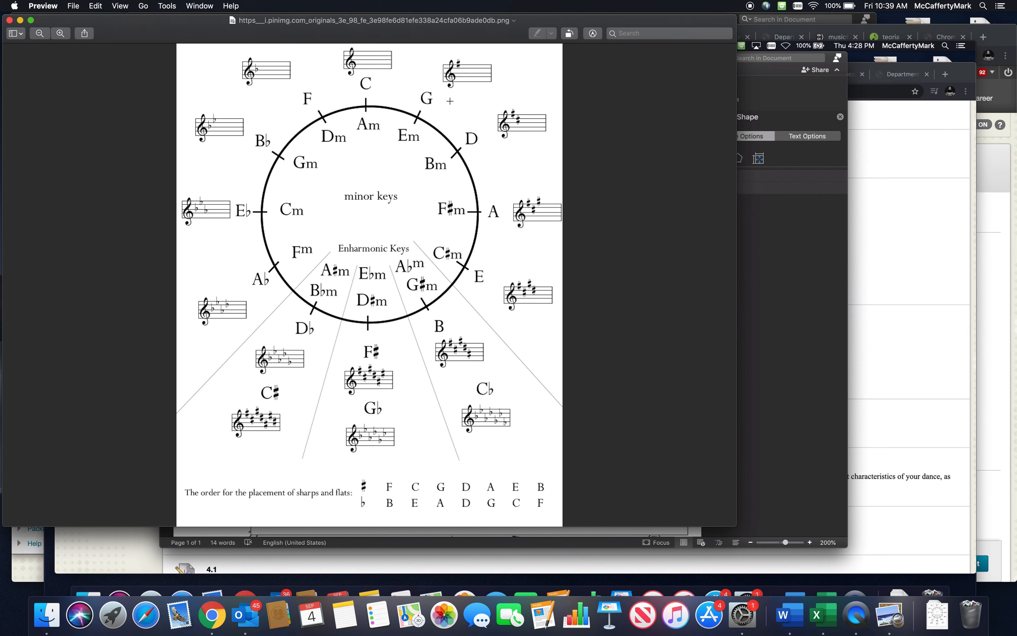
mouse_move(539, 109)
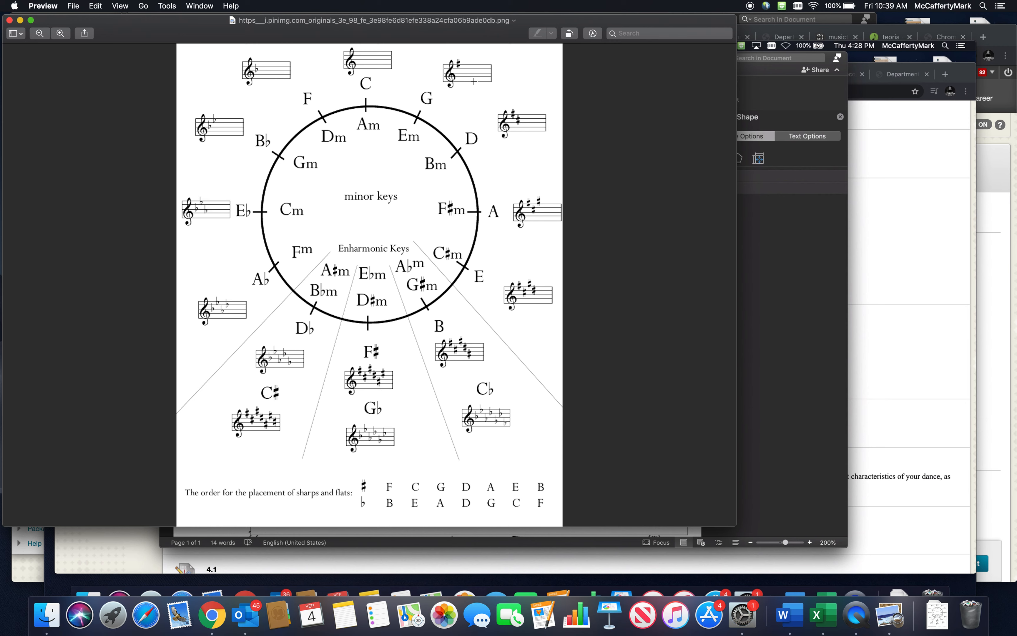
mouse_move(467, 278)
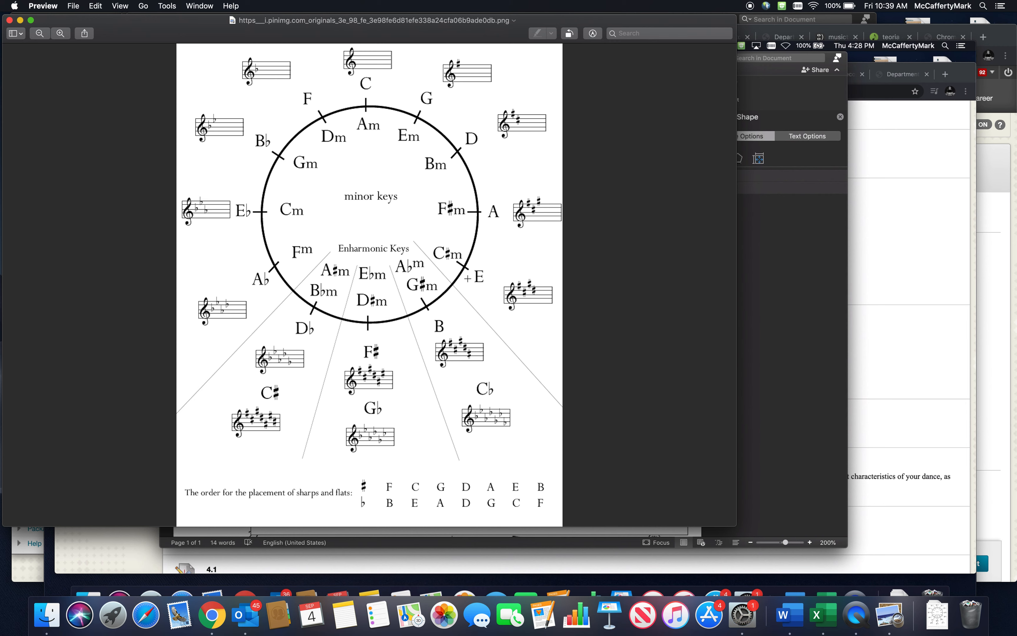
mouse_move(281, 105)
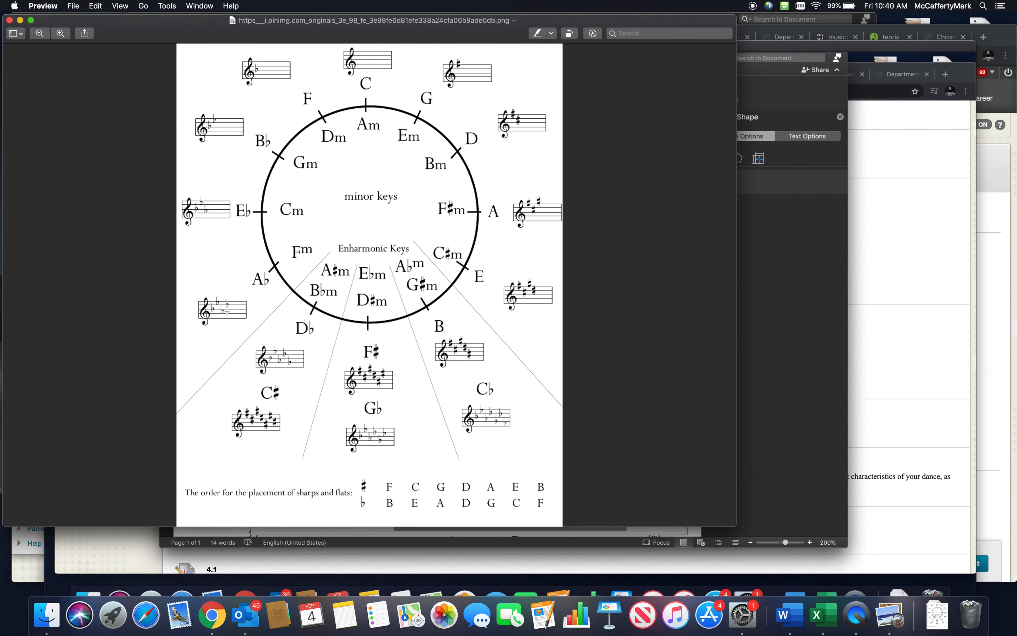
mouse_move(298, 341)
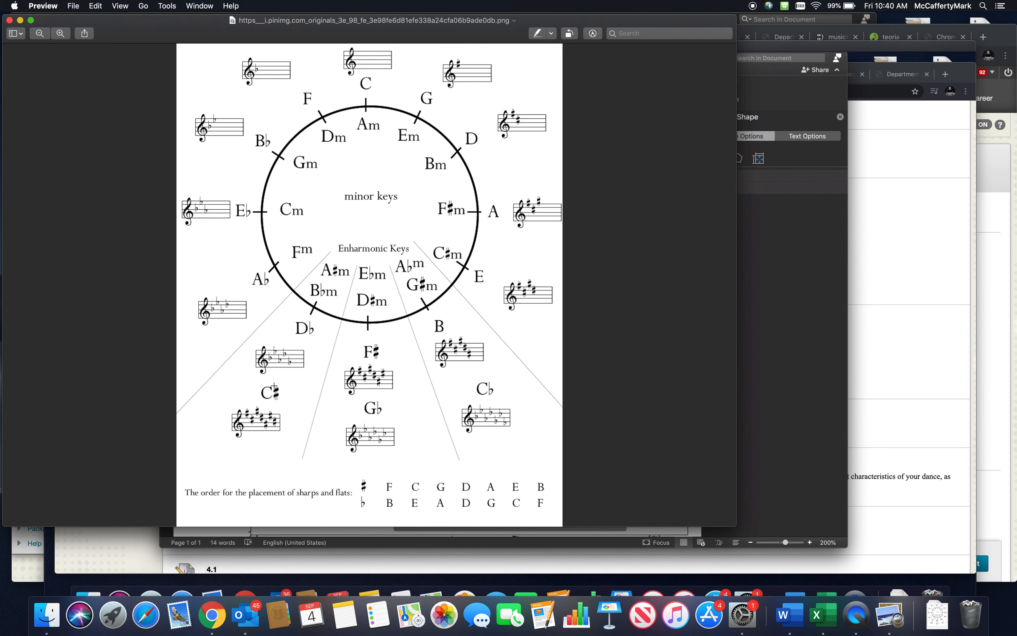
mouse_move(298, 375)
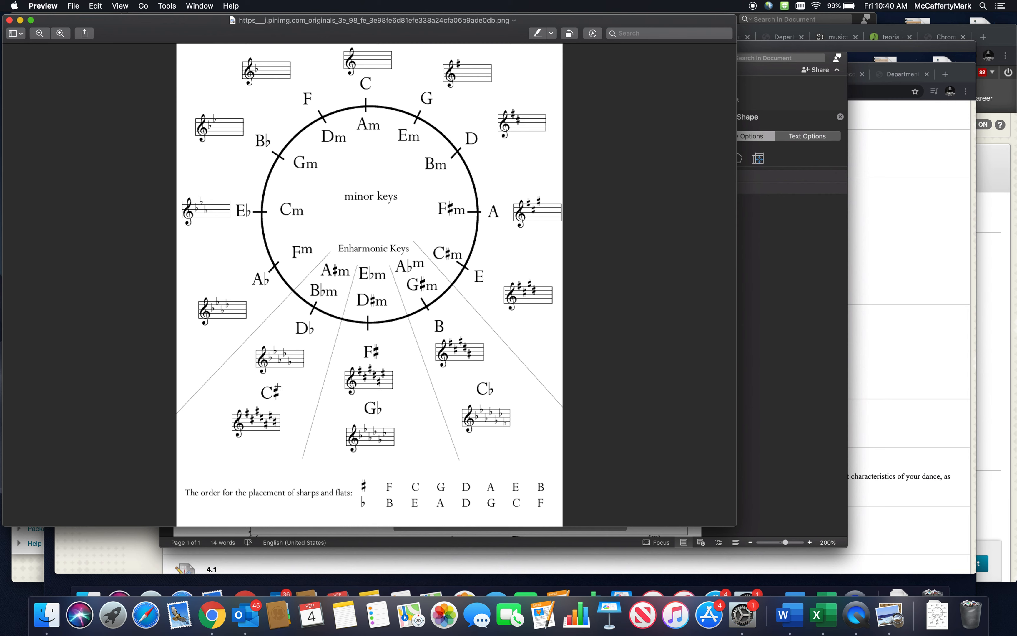
mouse_move(246, 439)
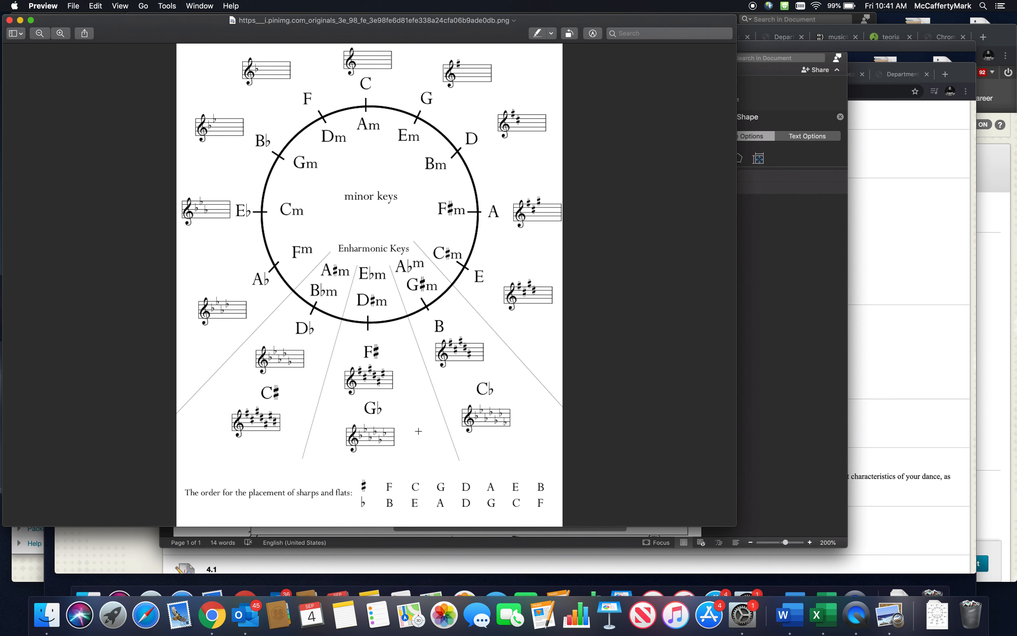
mouse_move(409, 342)
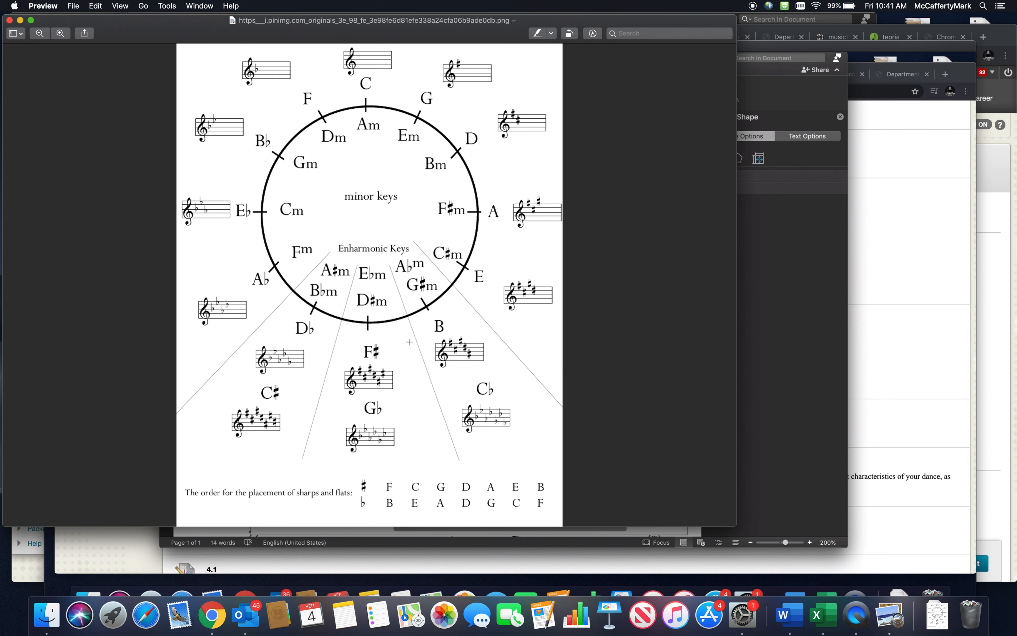
mouse_move(403, 180)
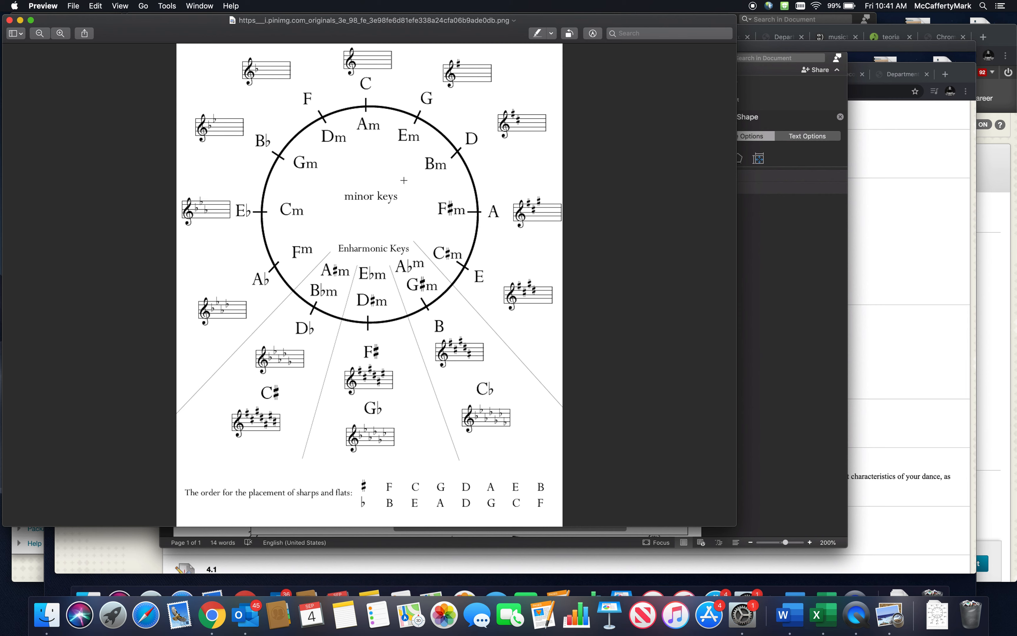
mouse_move(364, 183)
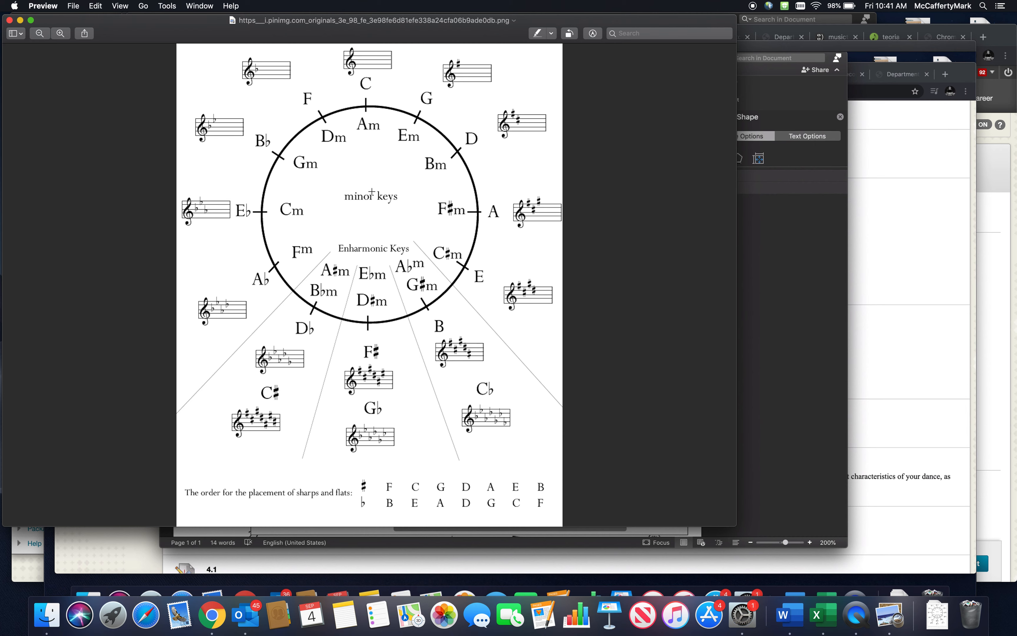
mouse_move(325, 69)
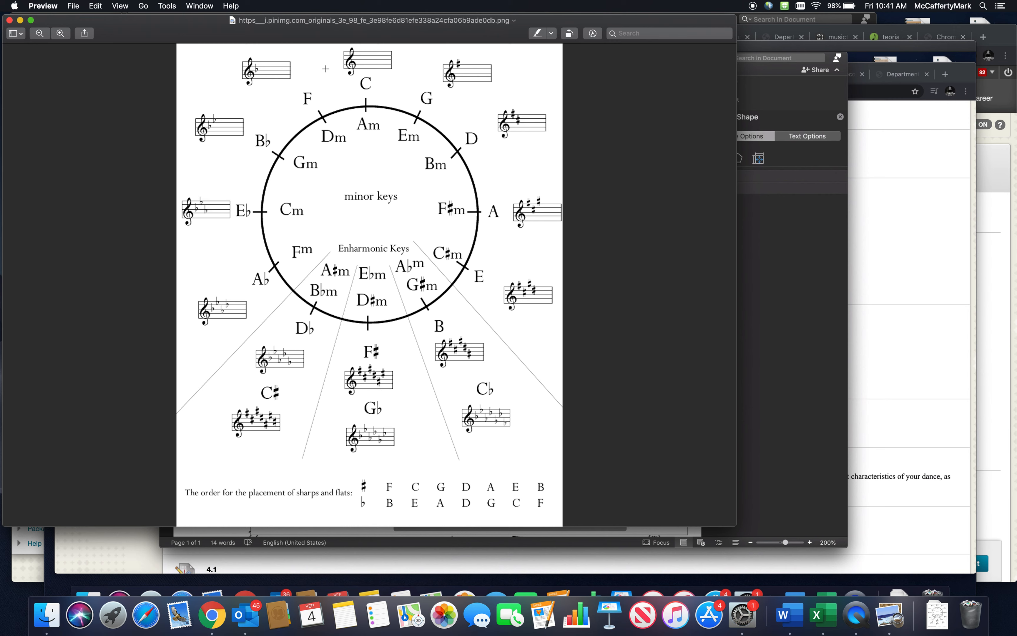
mouse_move(274, 122)
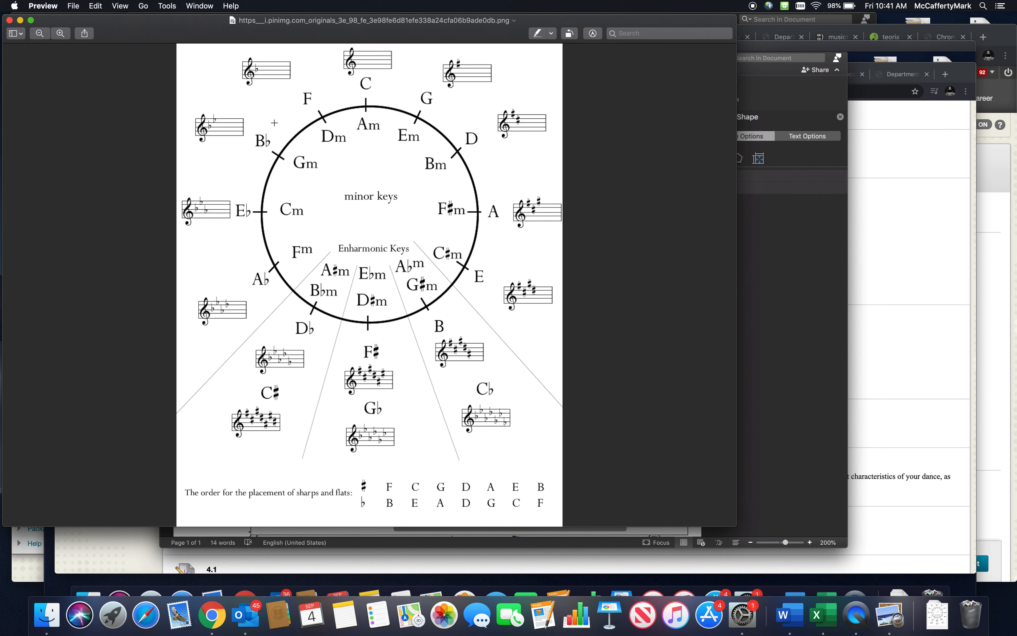